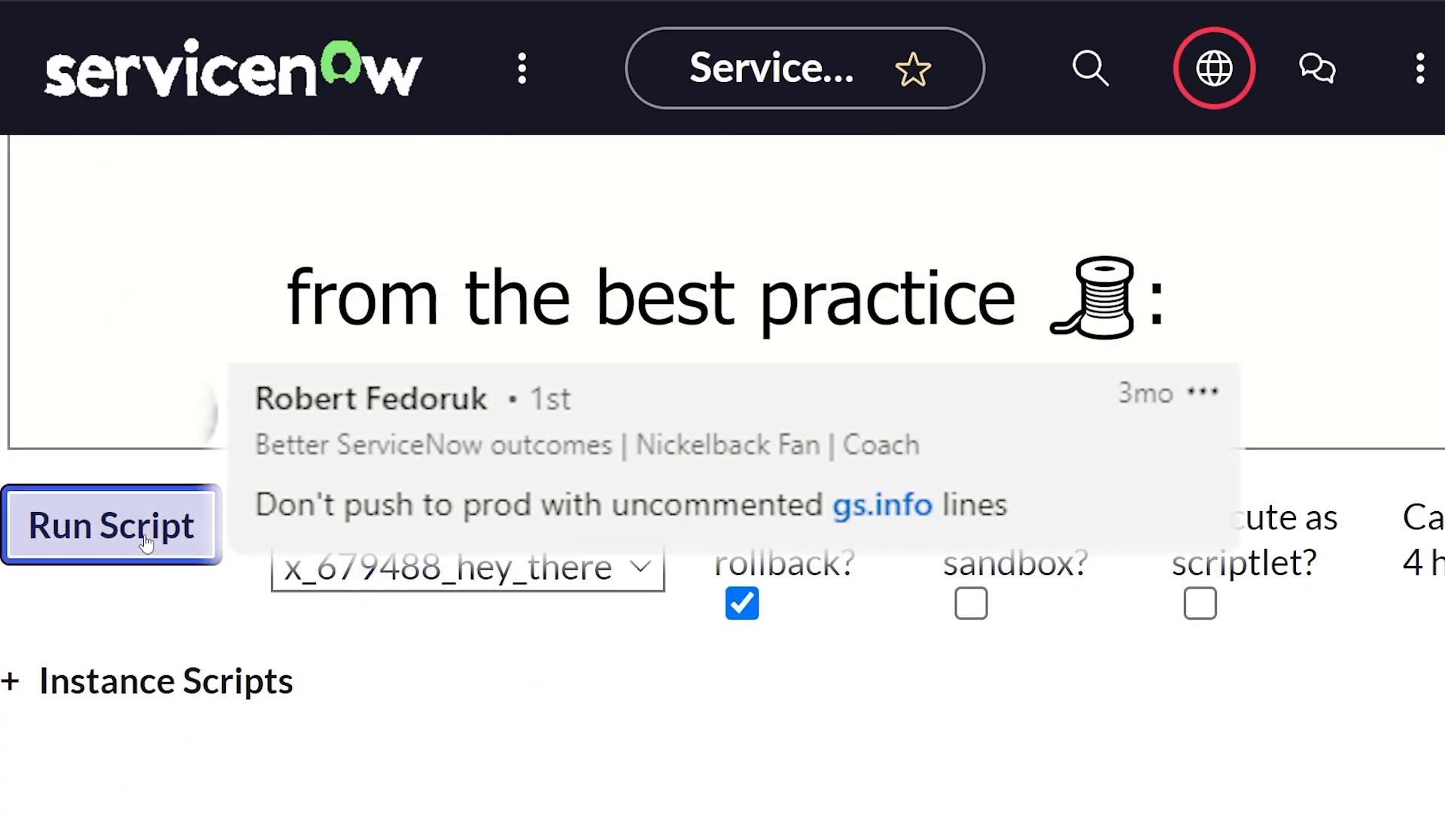
# Run the background script so the 41 x_679488_hey_there log messages appear in the Log list
pyautogui.click(110, 525)
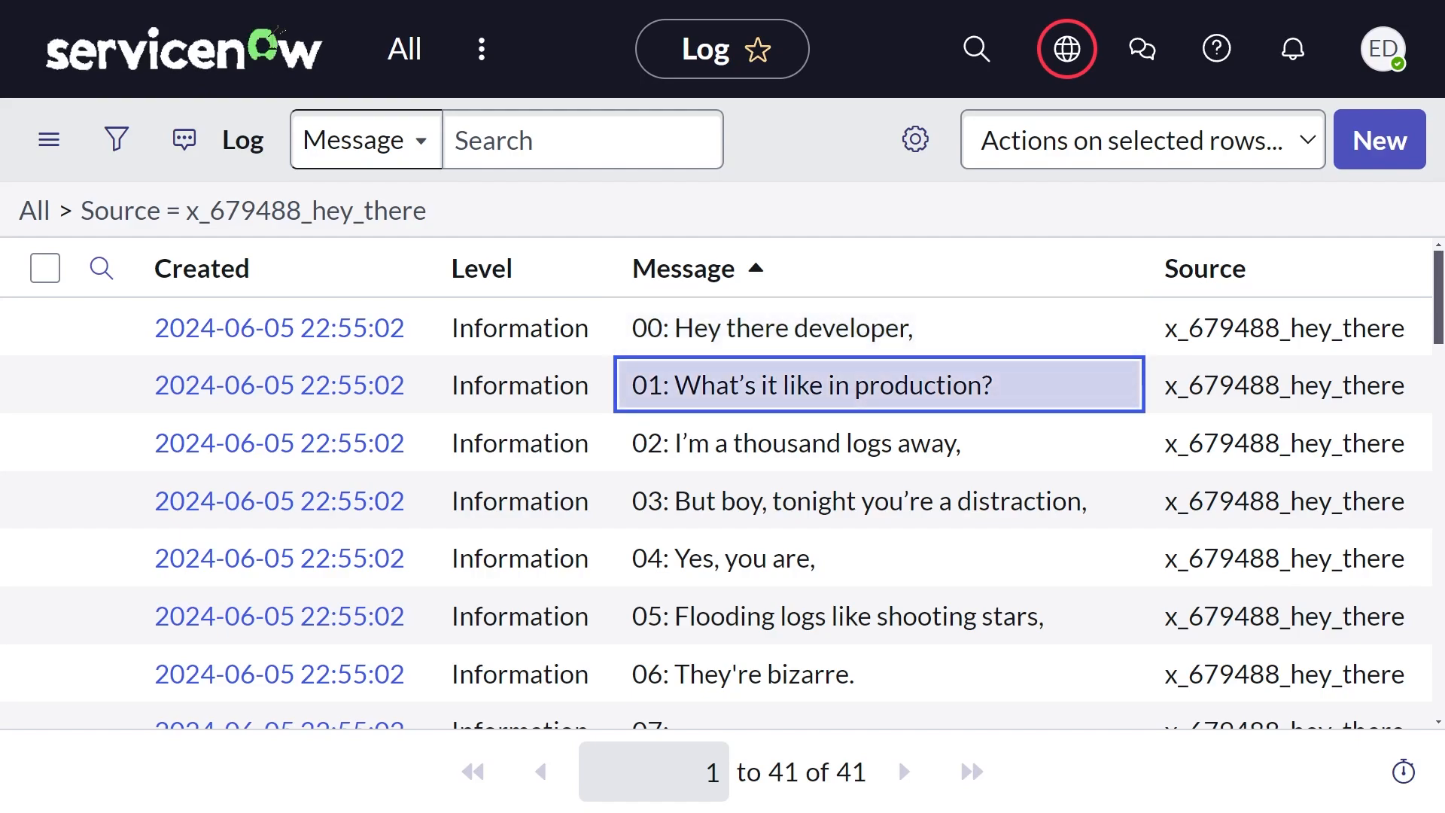
pyautogui.click(802, 442)
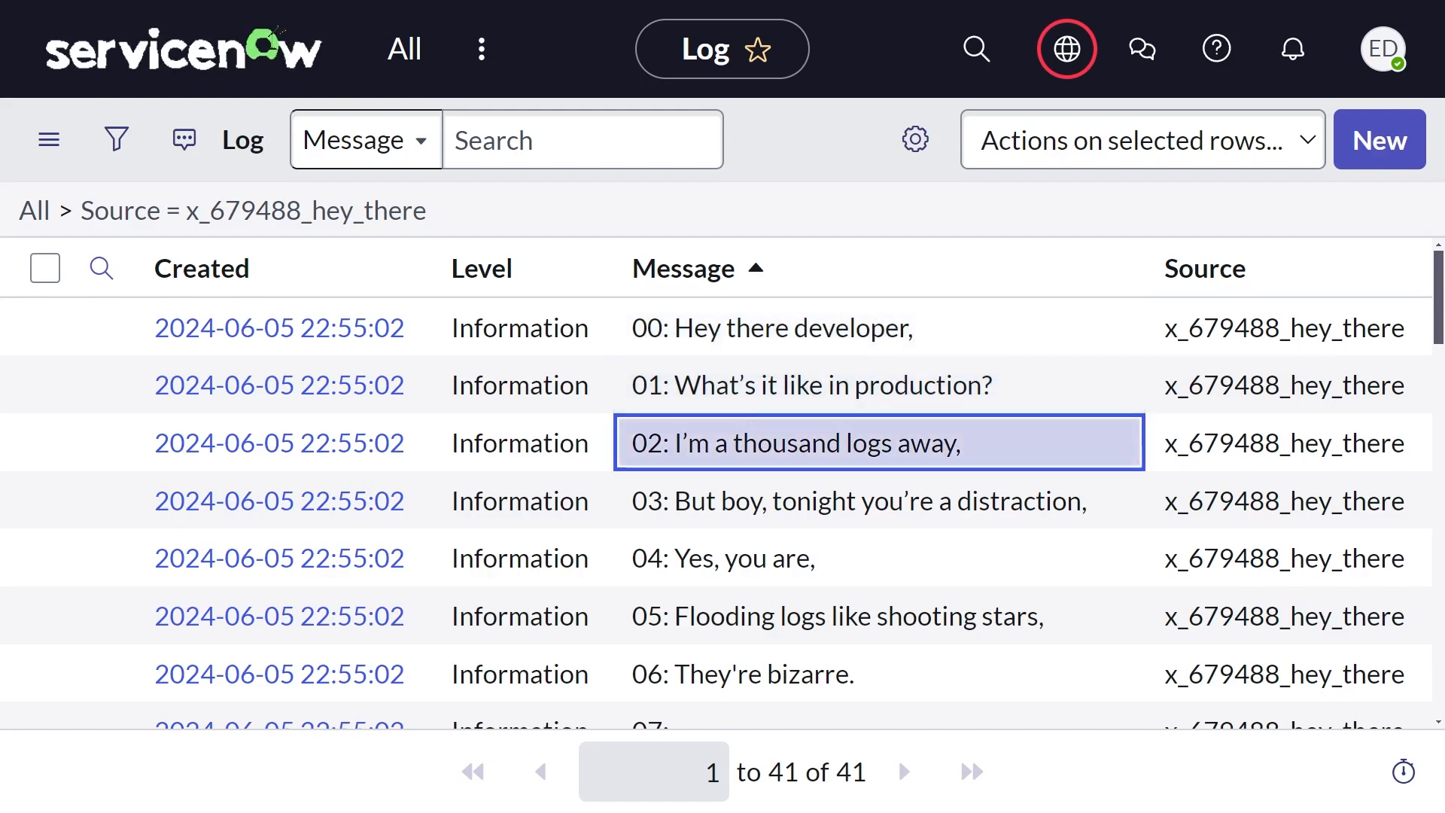
pyautogui.click(878, 500)
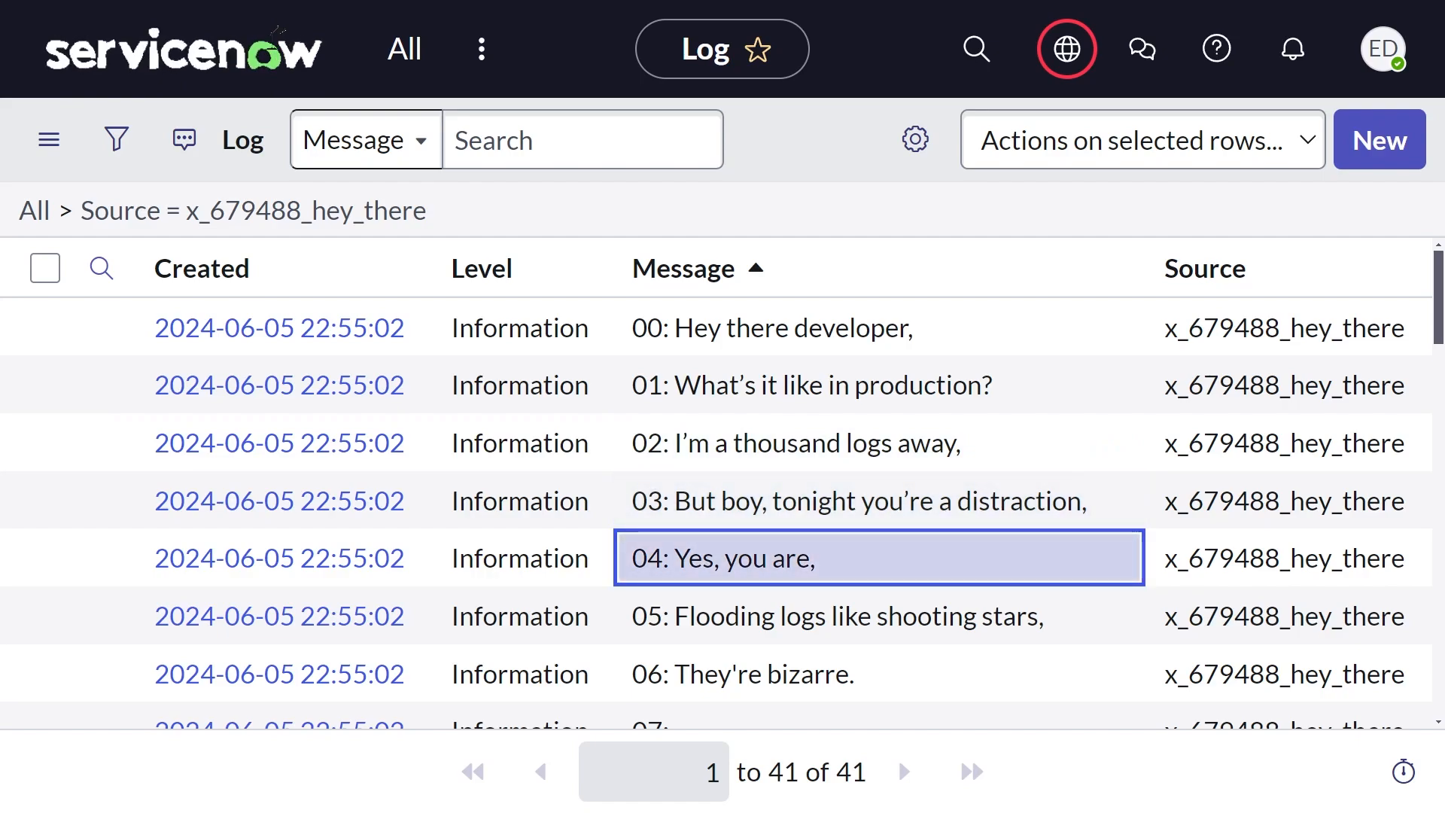
pyautogui.click(876, 615)
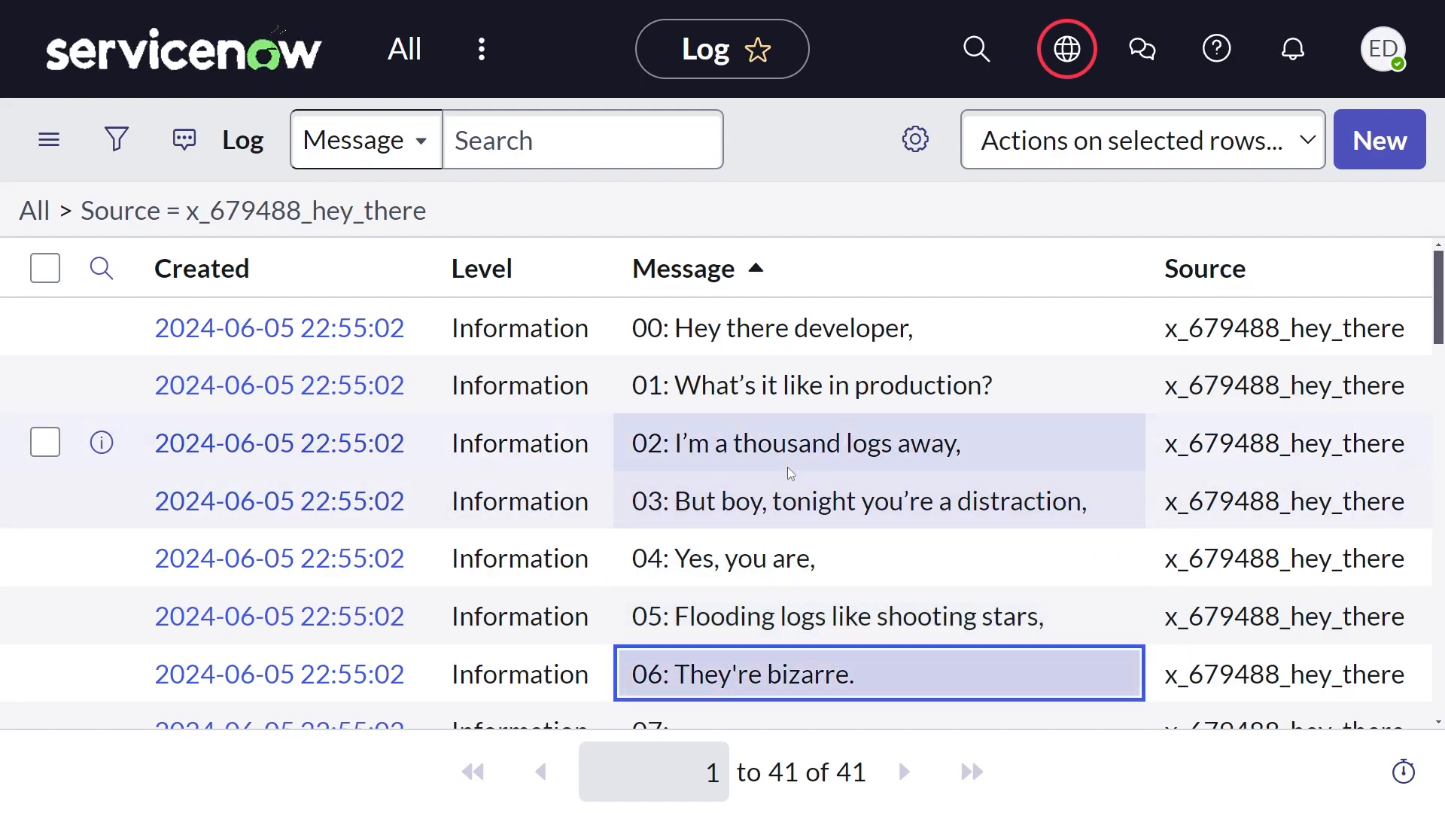
pyautogui.scroll(-3)
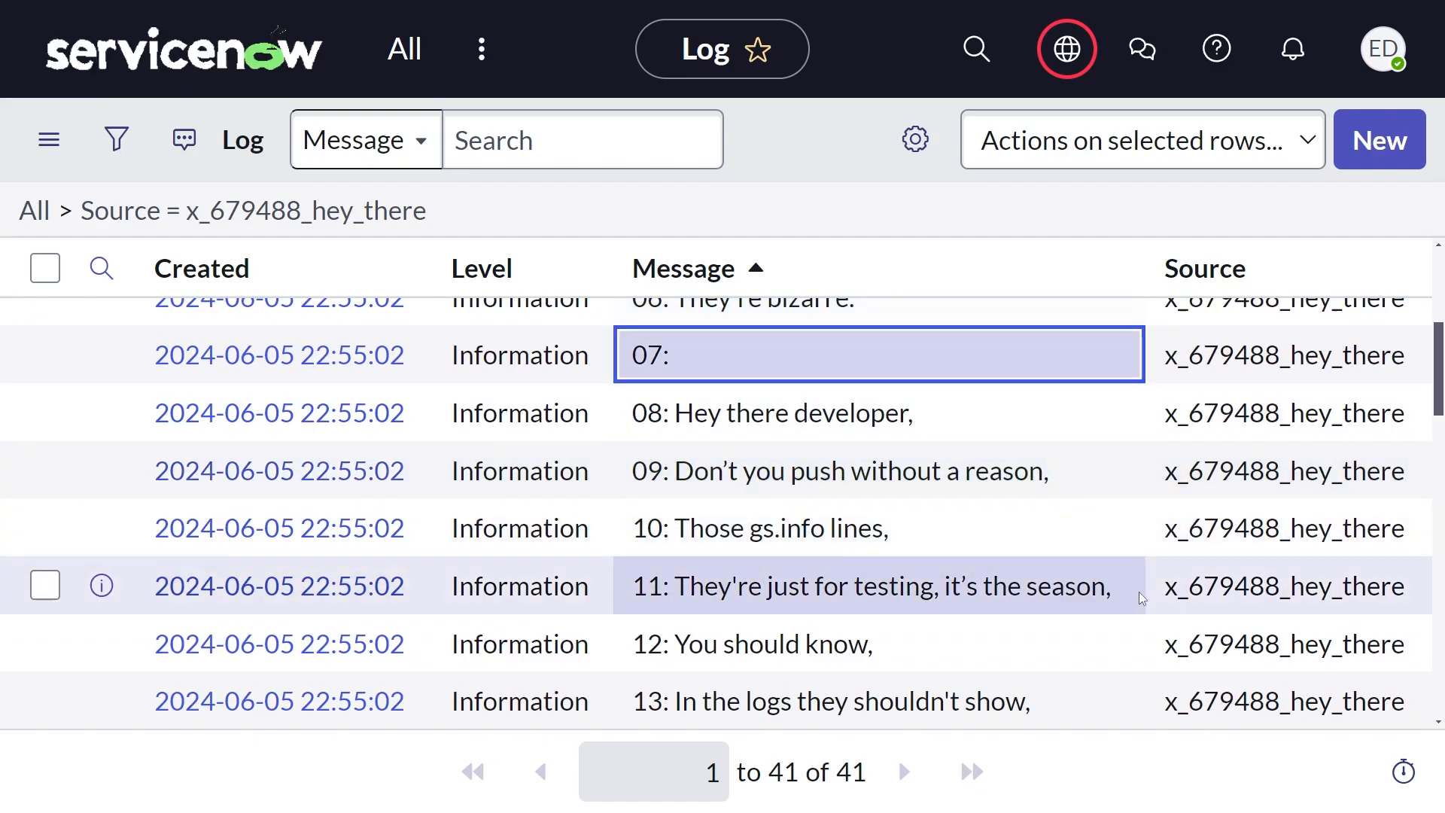
pyautogui.scroll(-3)
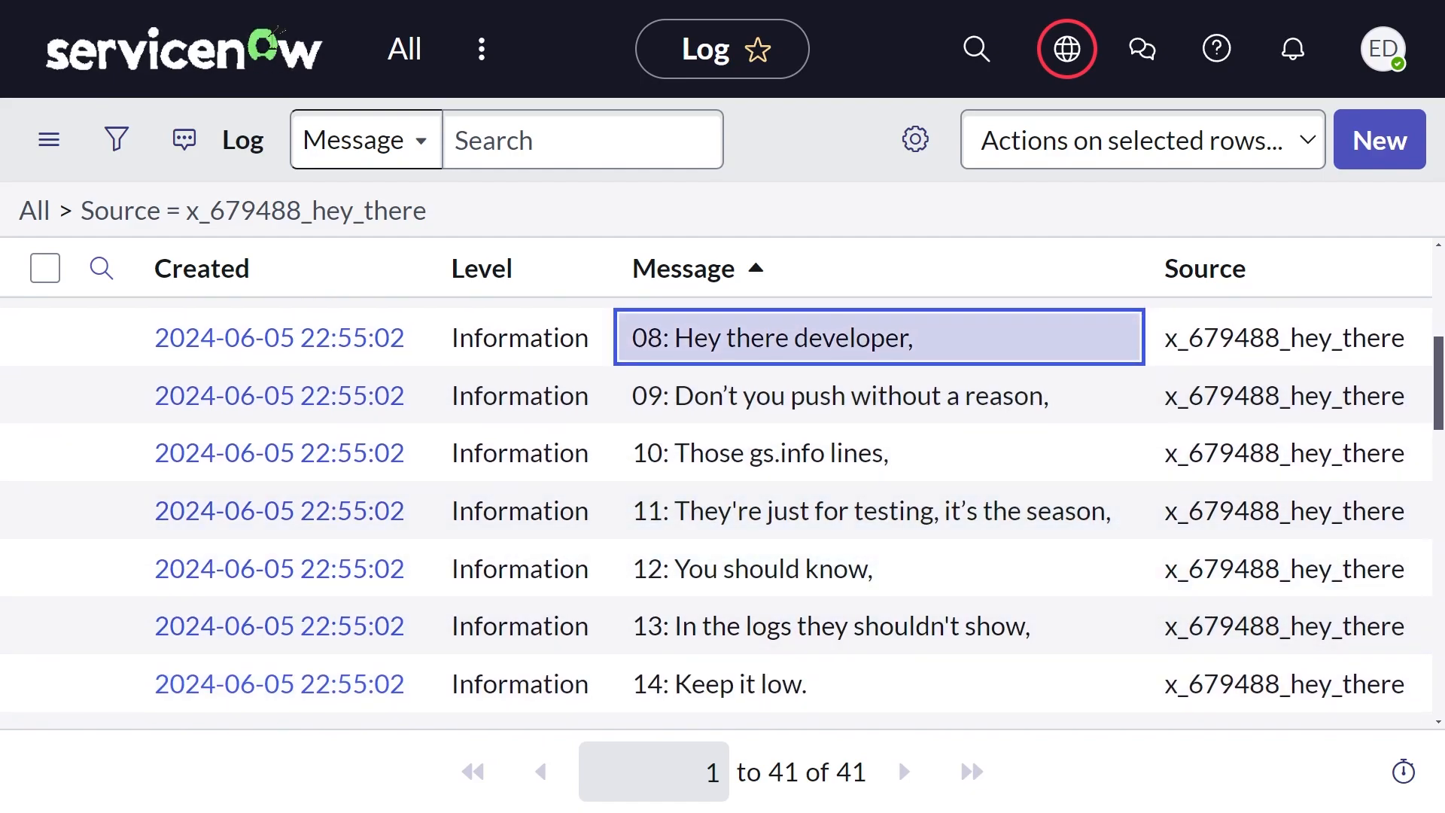
pyautogui.click(773, 453)
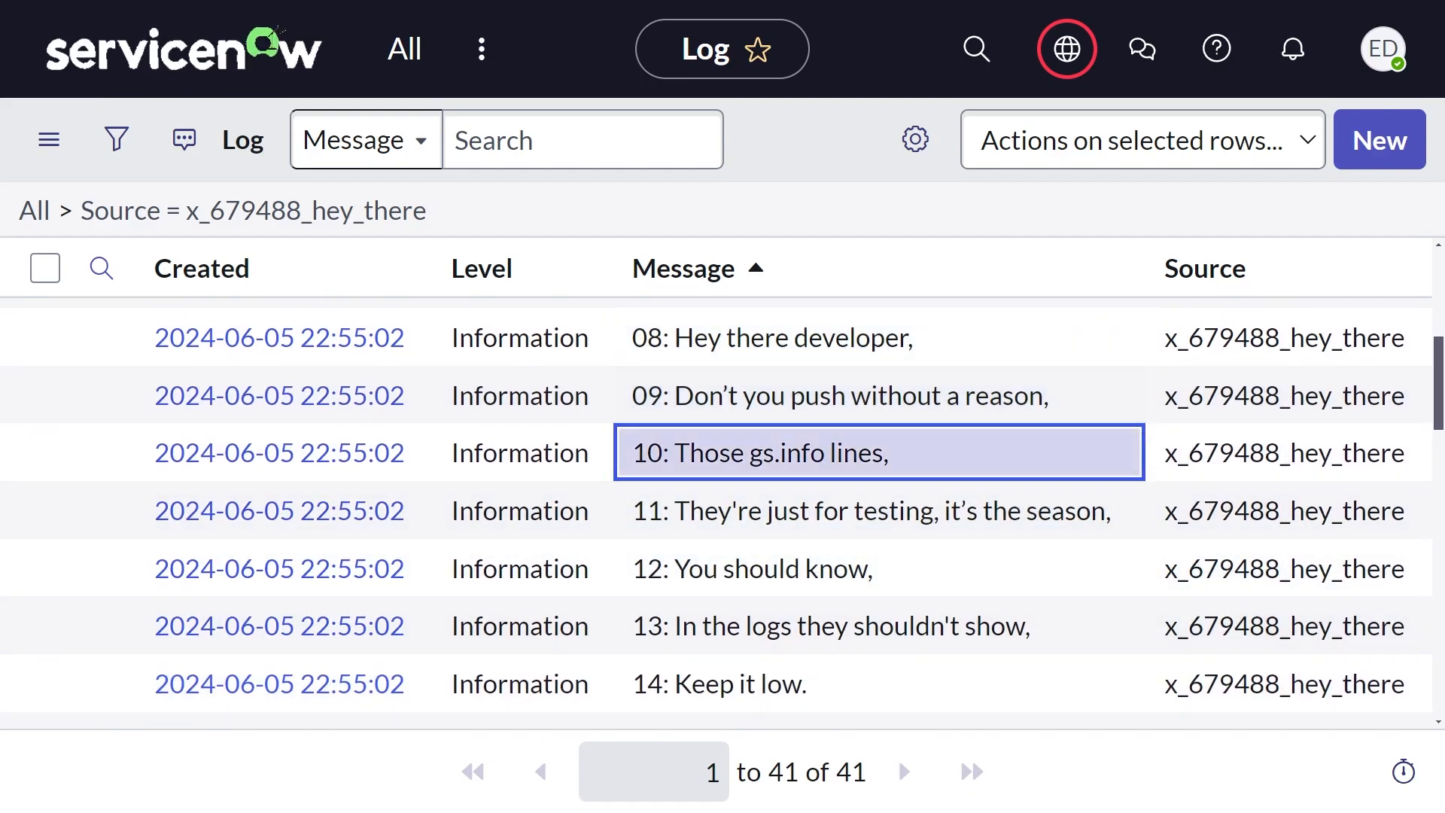
pyautogui.click(876, 510)
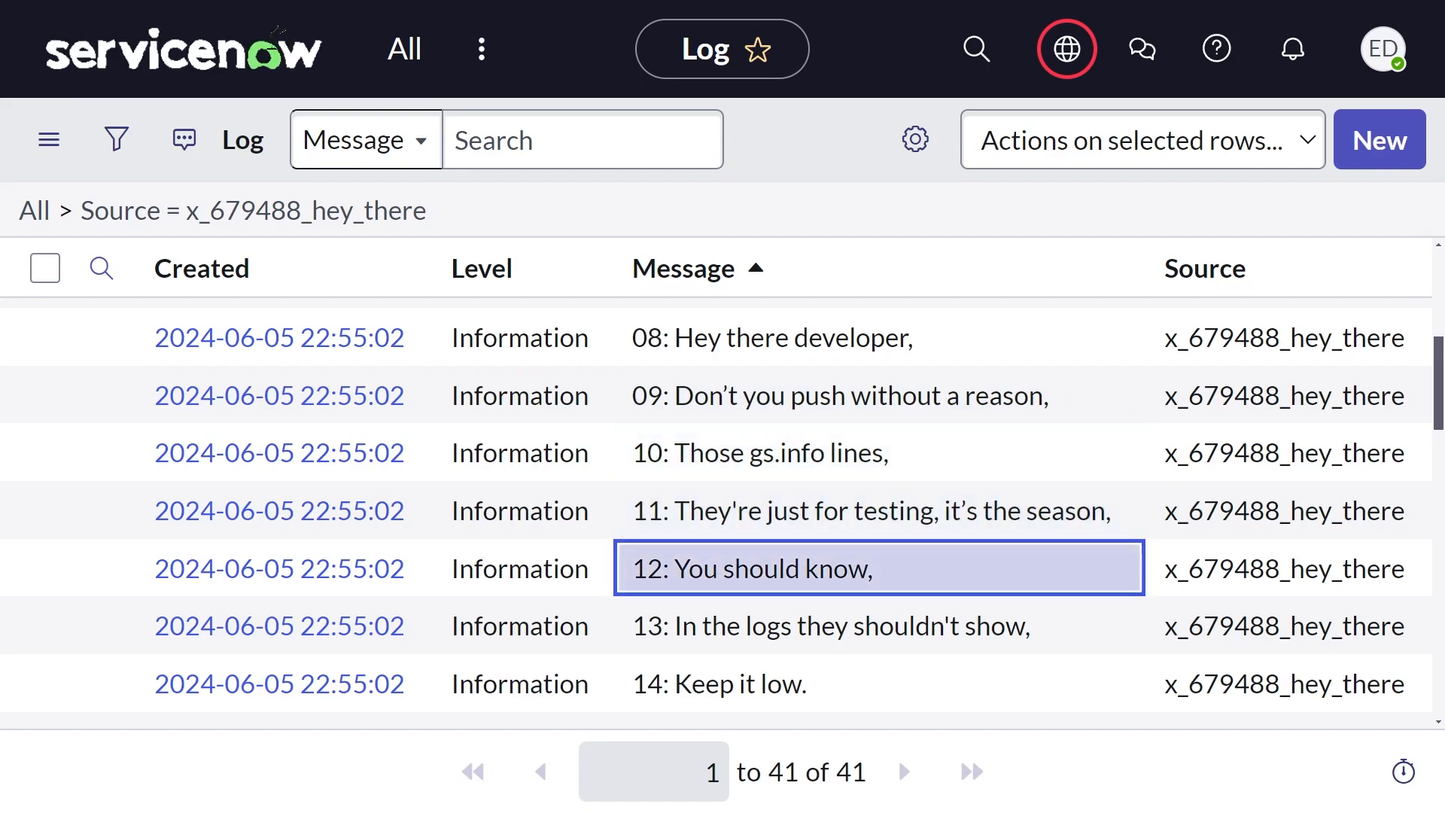
pyautogui.click(830, 626)
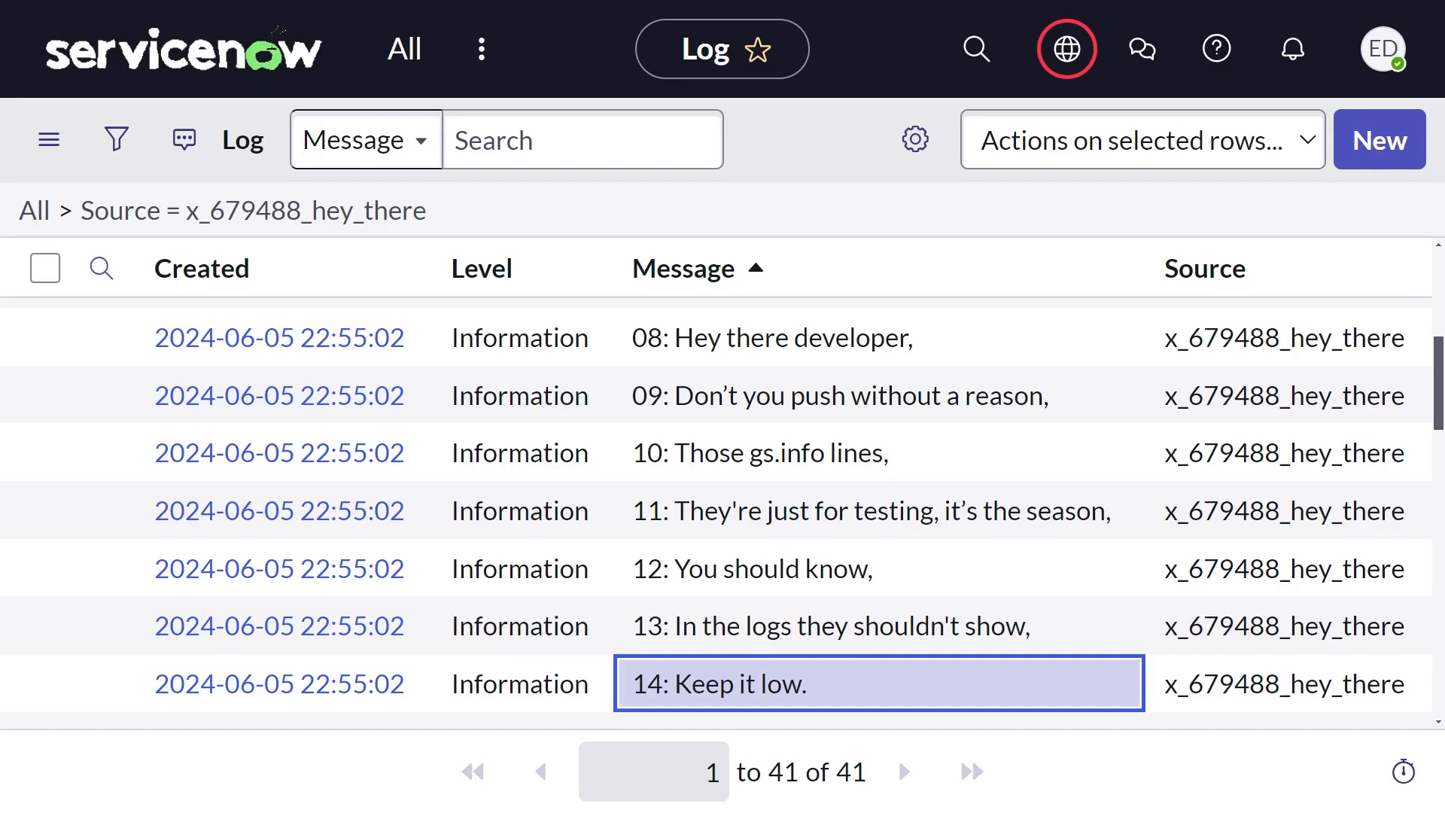
pyautogui.scroll(-3)
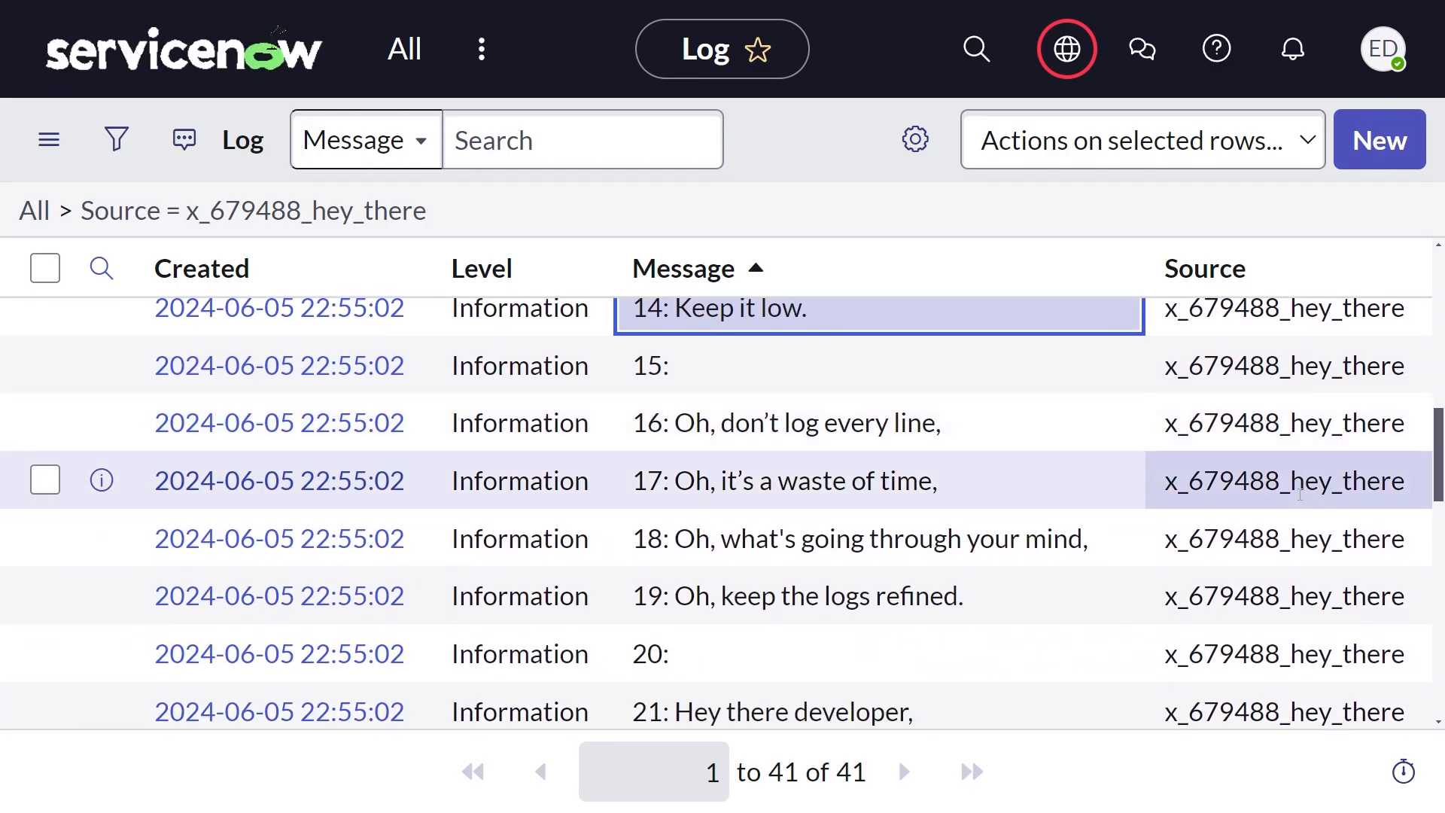
pyautogui.scroll(-3)
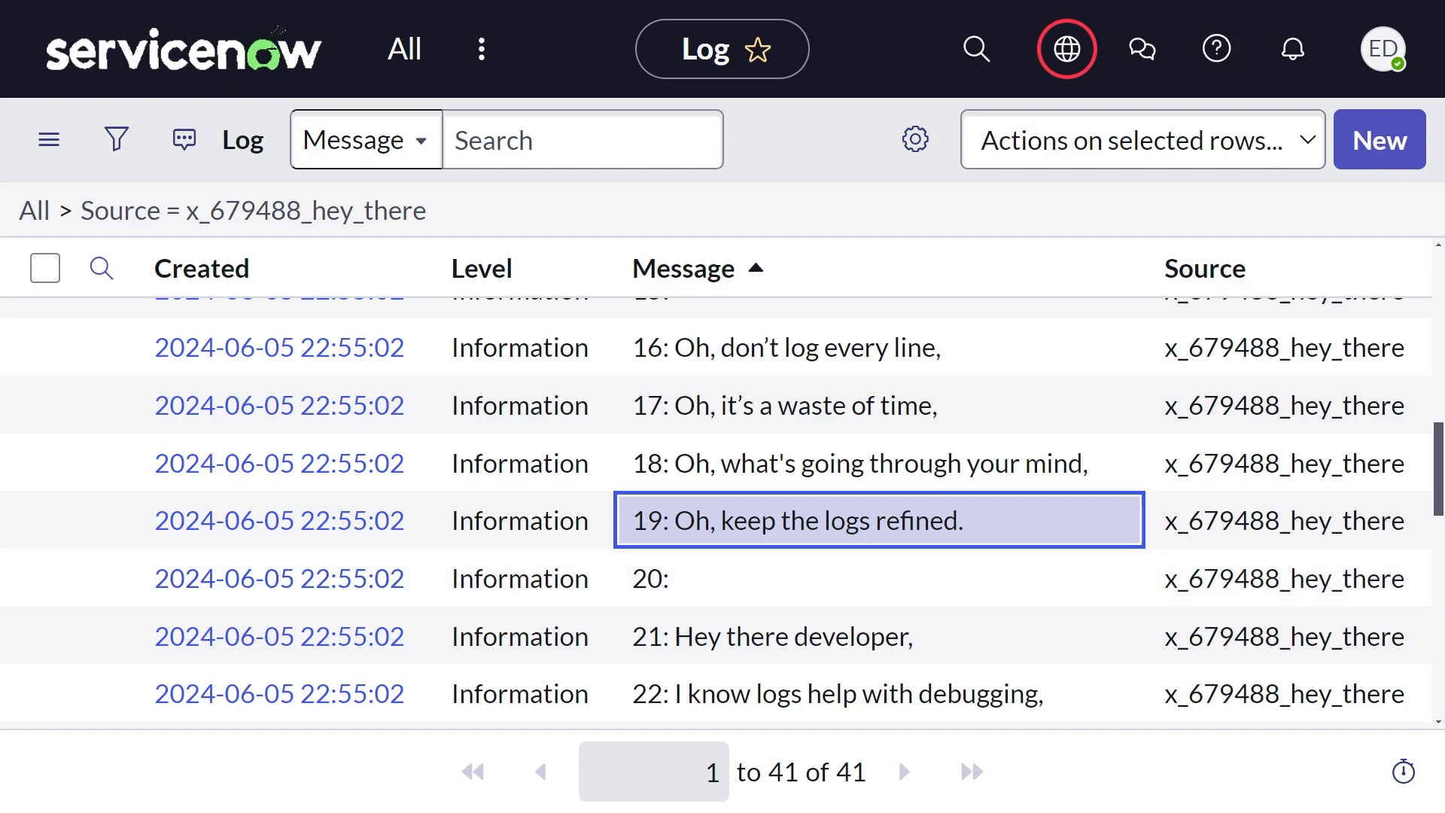
pyautogui.scroll(-3)
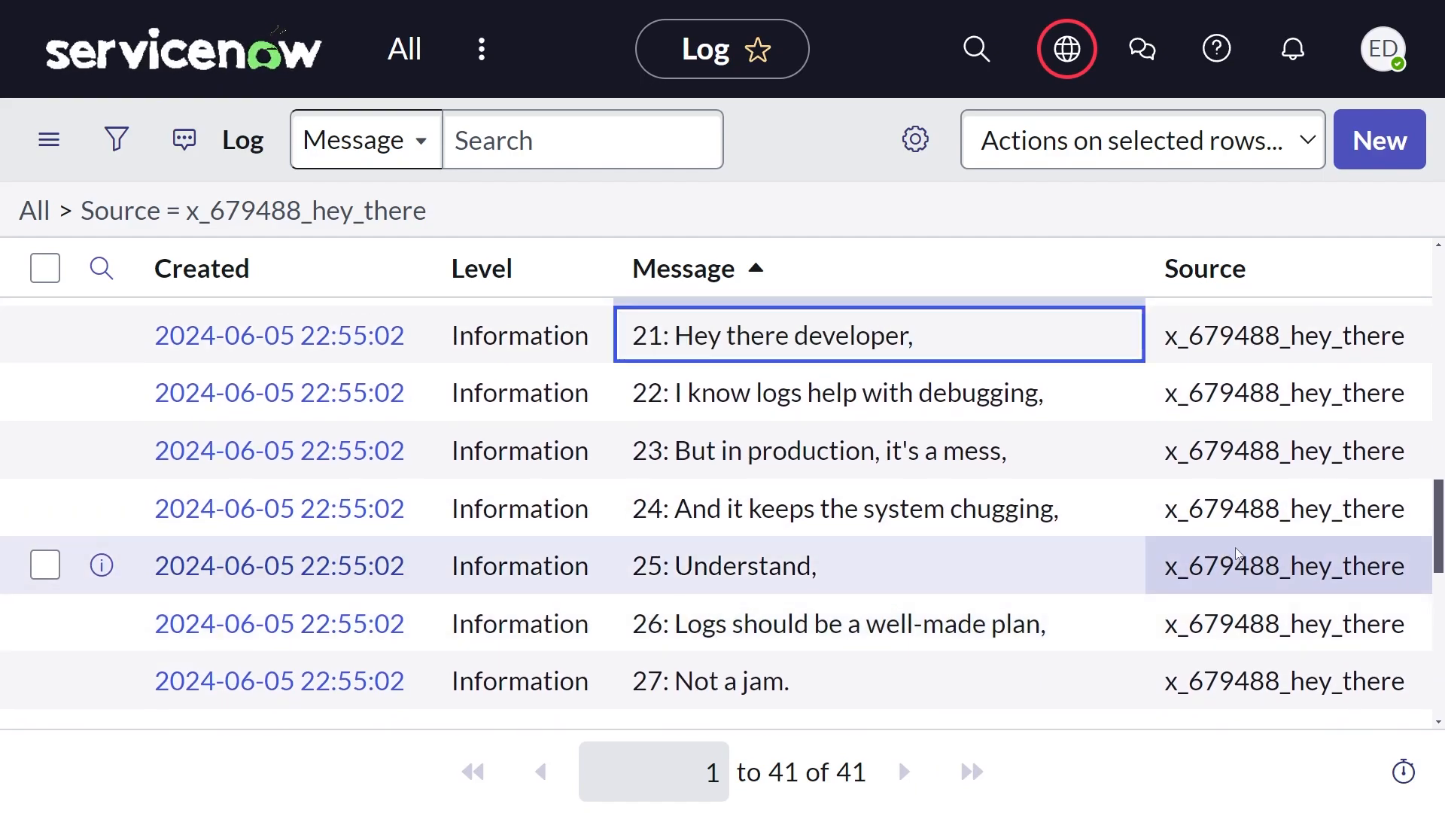
pyautogui.click(839, 393)
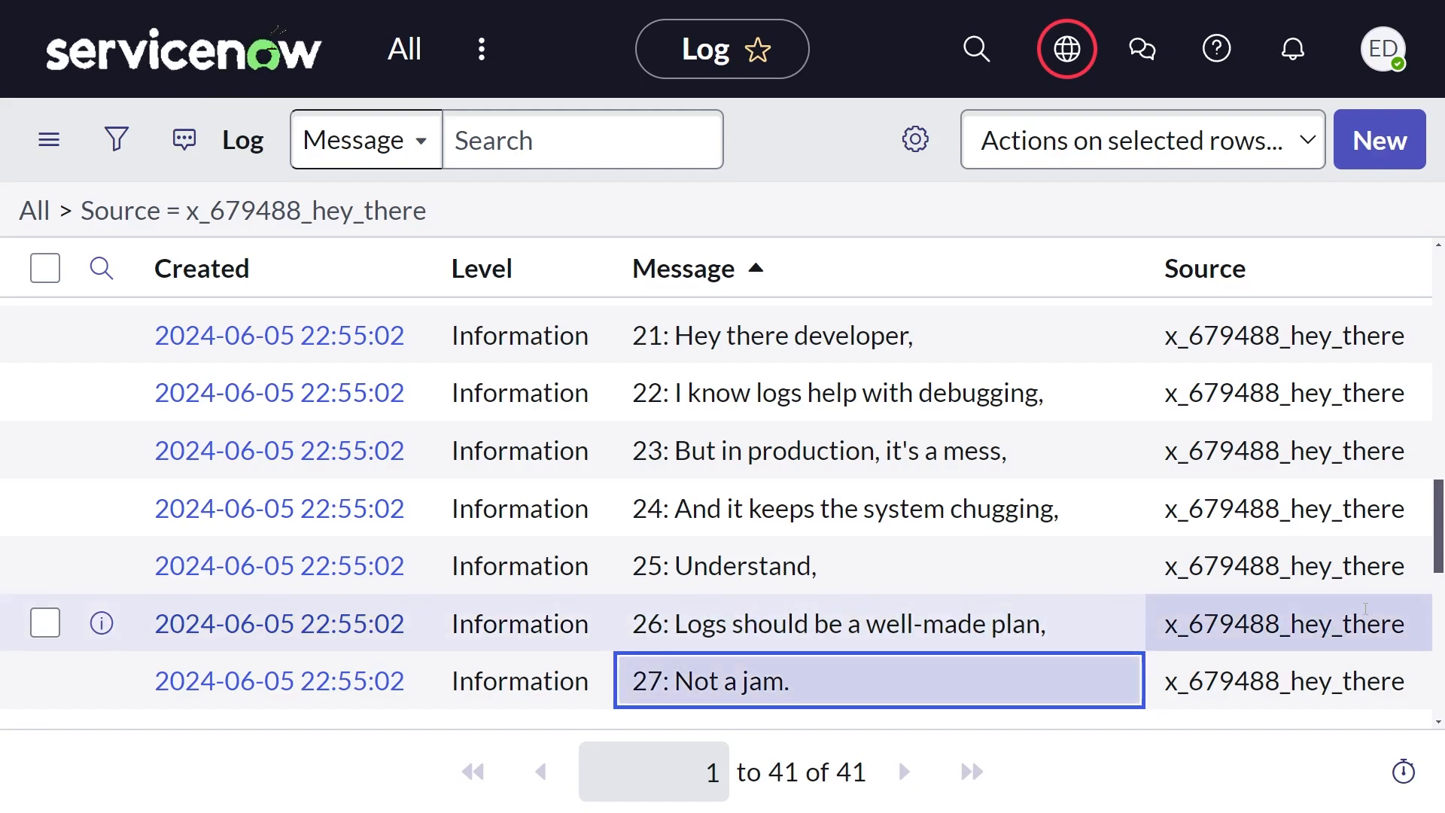
pyautogui.scroll(-3)
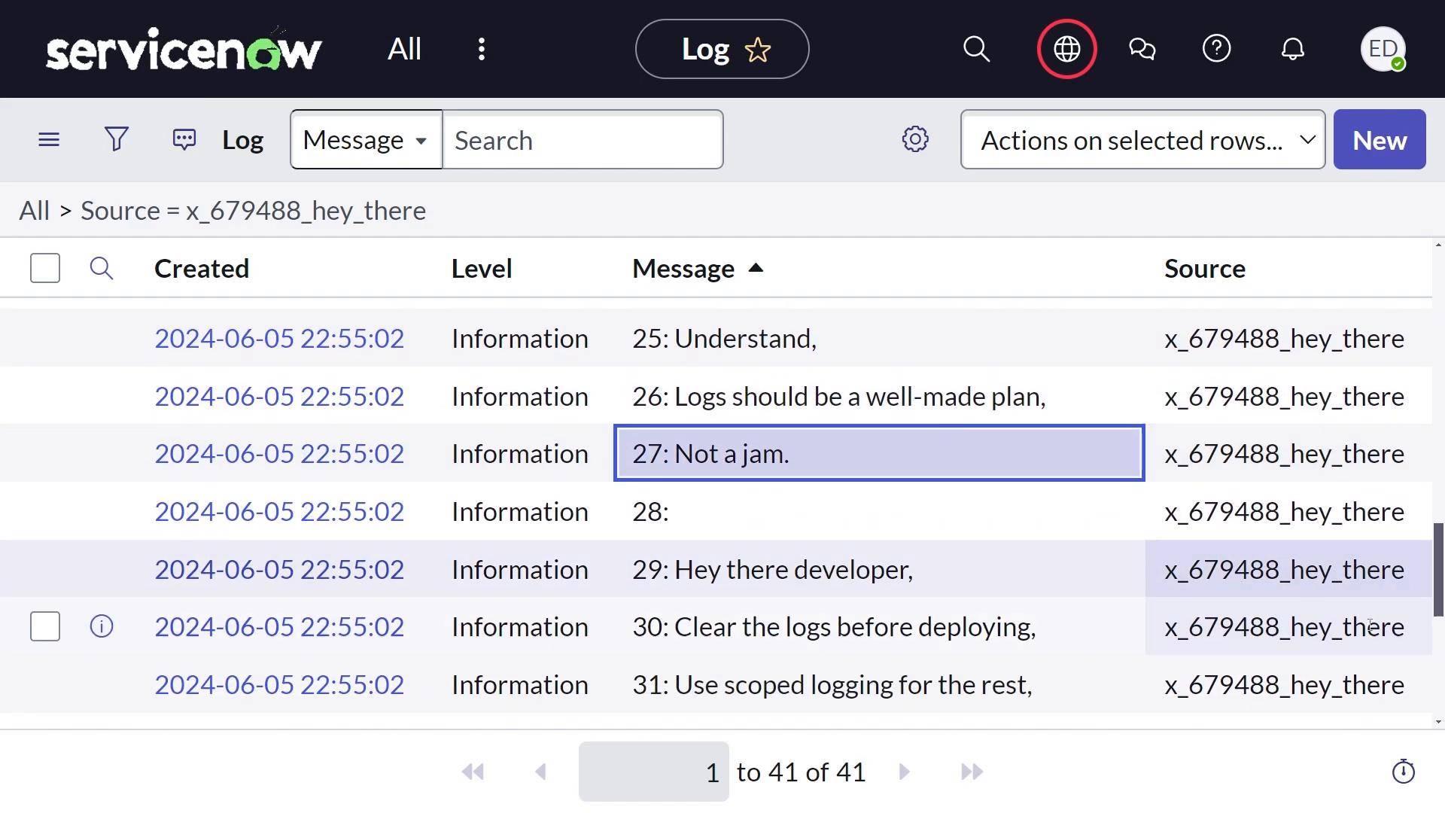
pyautogui.scroll(-3)
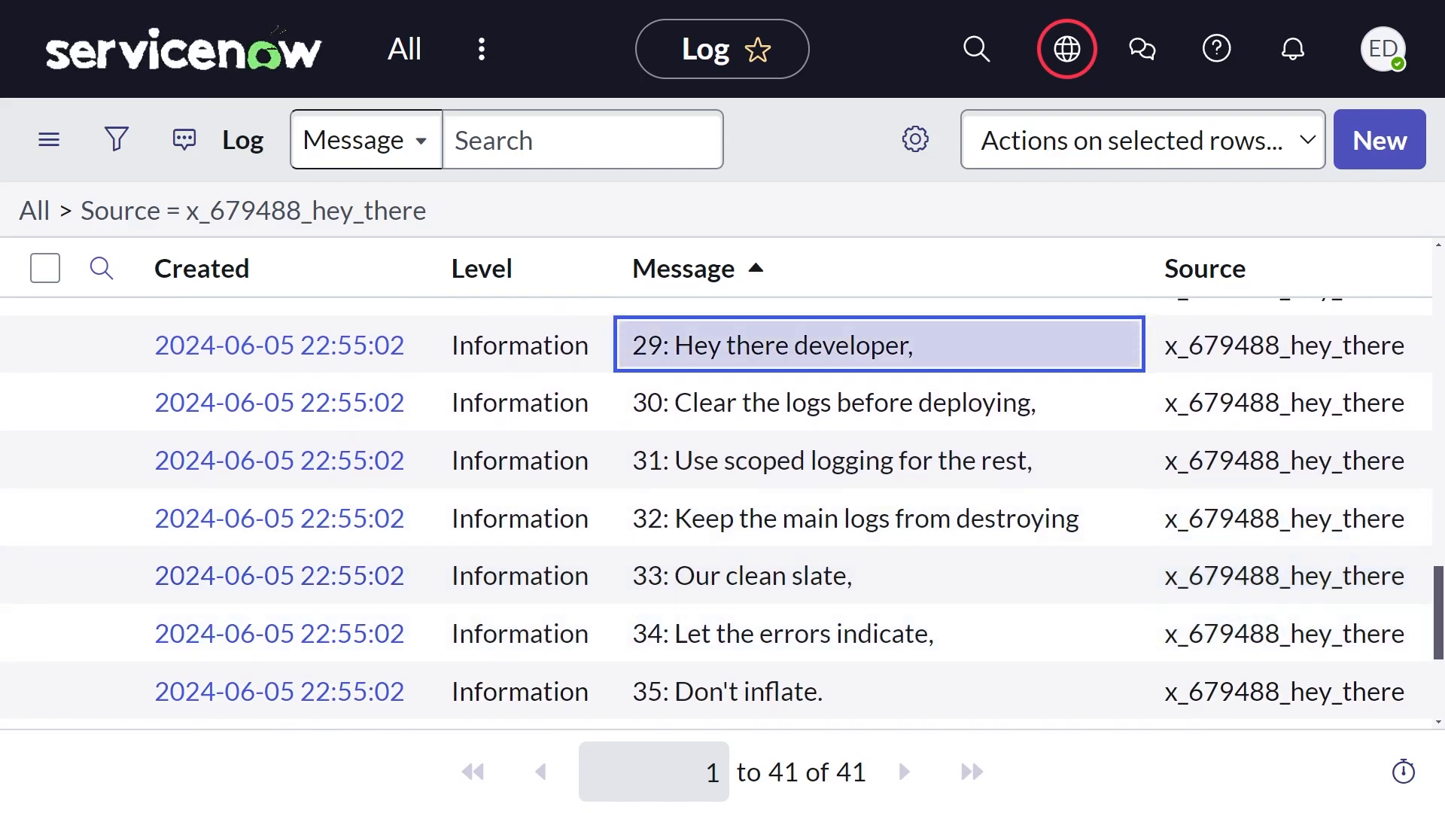
pyautogui.click(876, 402)
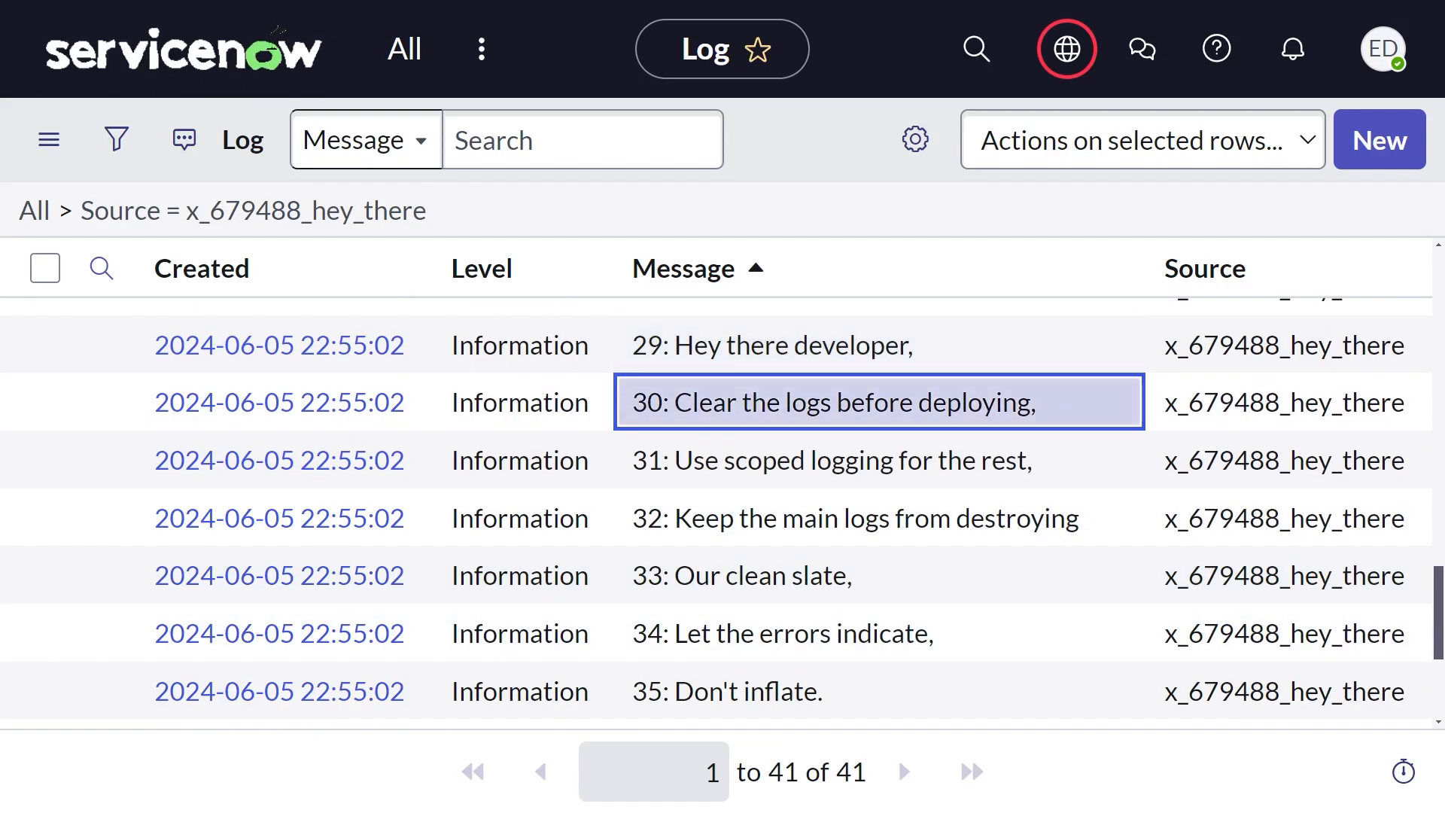
pyautogui.click(831, 460)
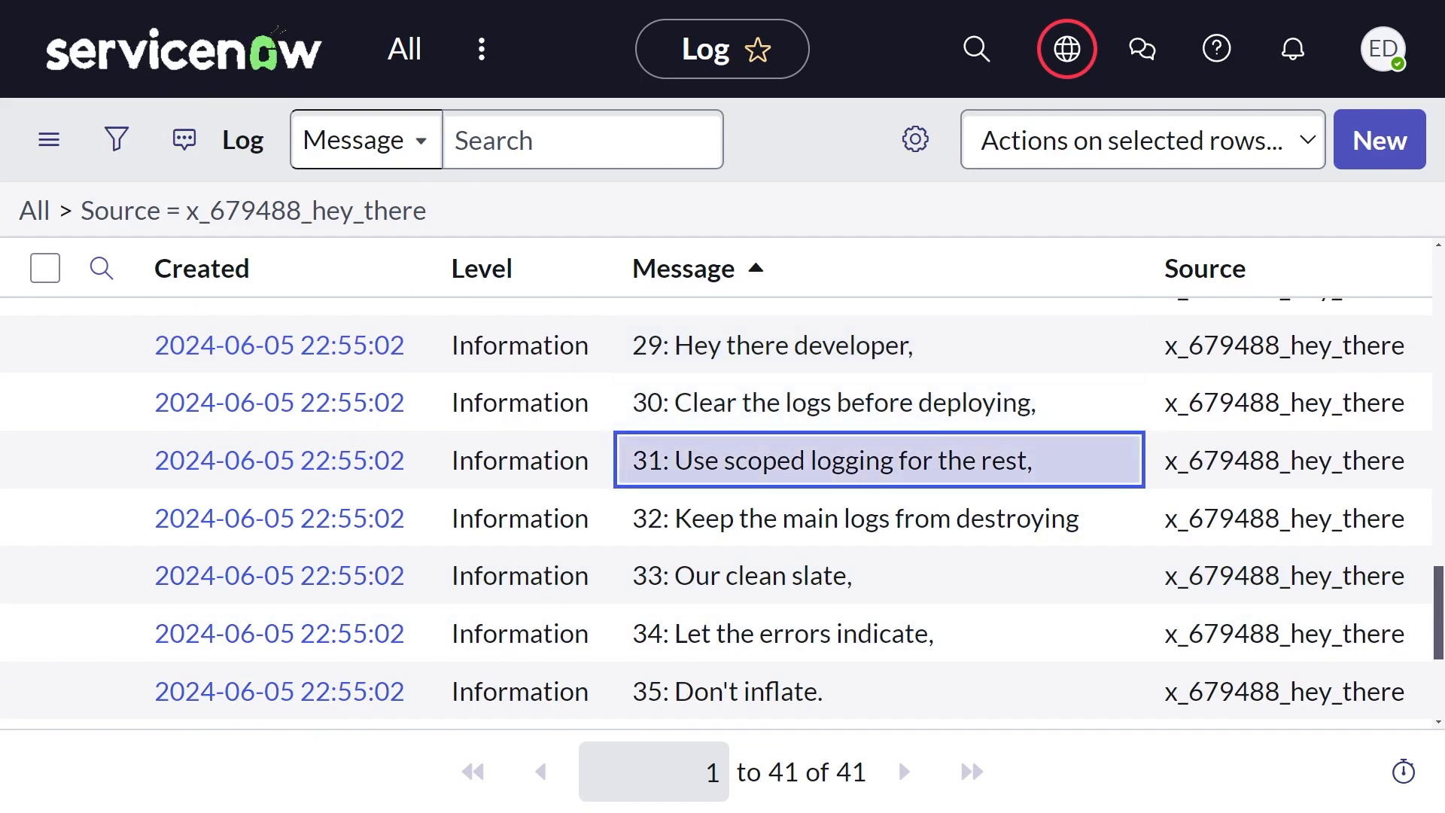
pyautogui.click(852, 516)
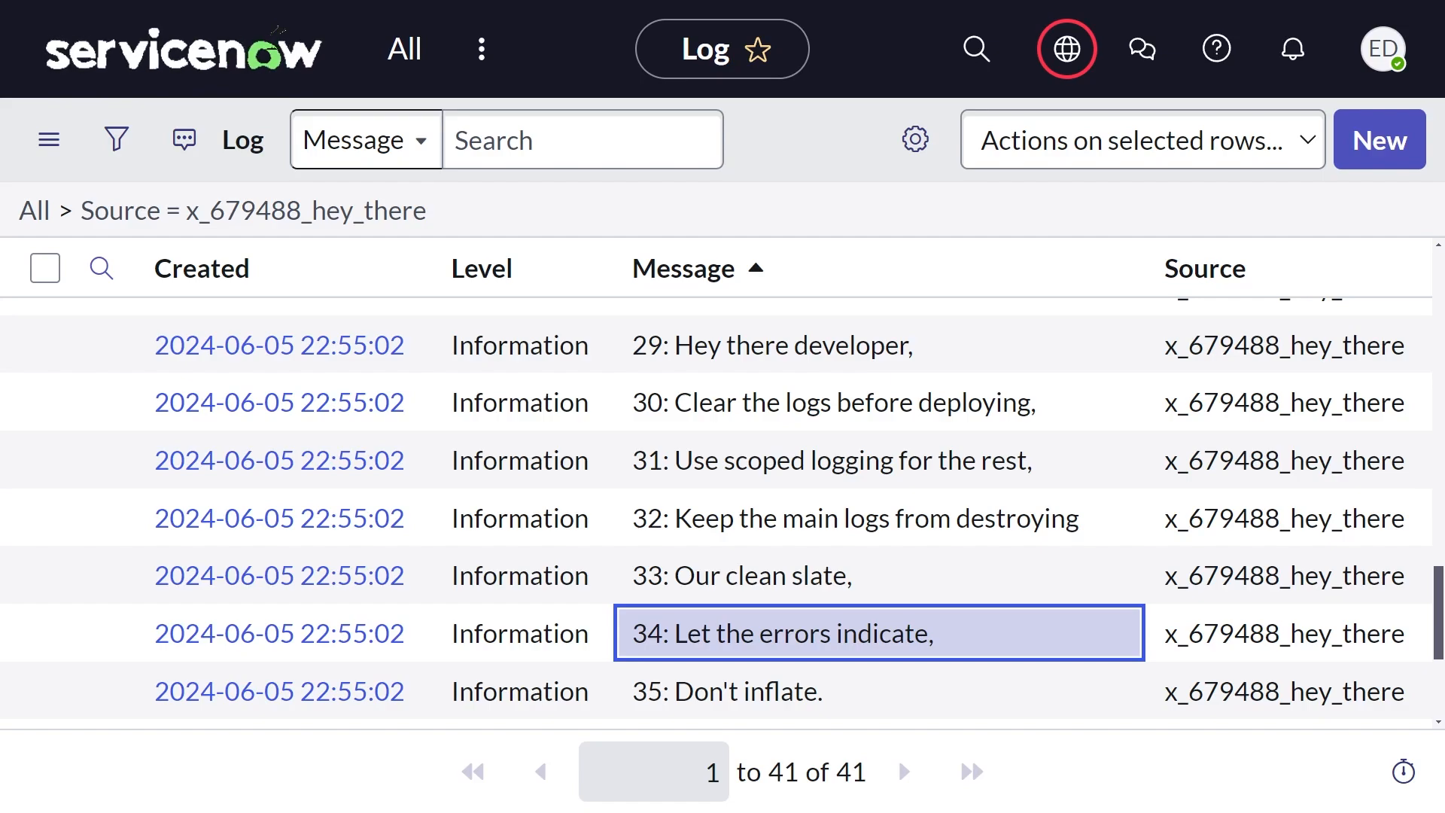
pyautogui.scroll(-3)
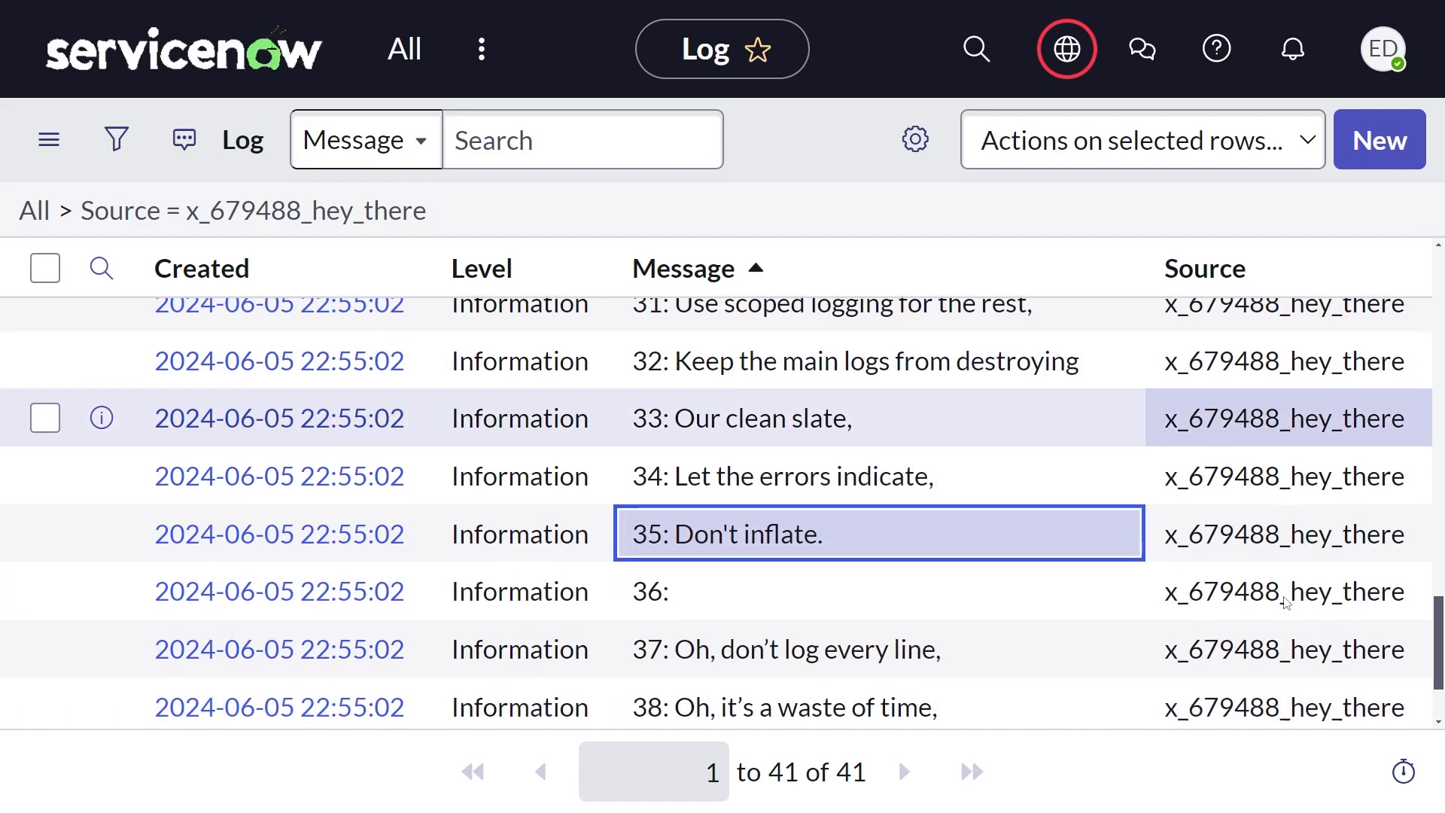
pyautogui.scroll(-3)
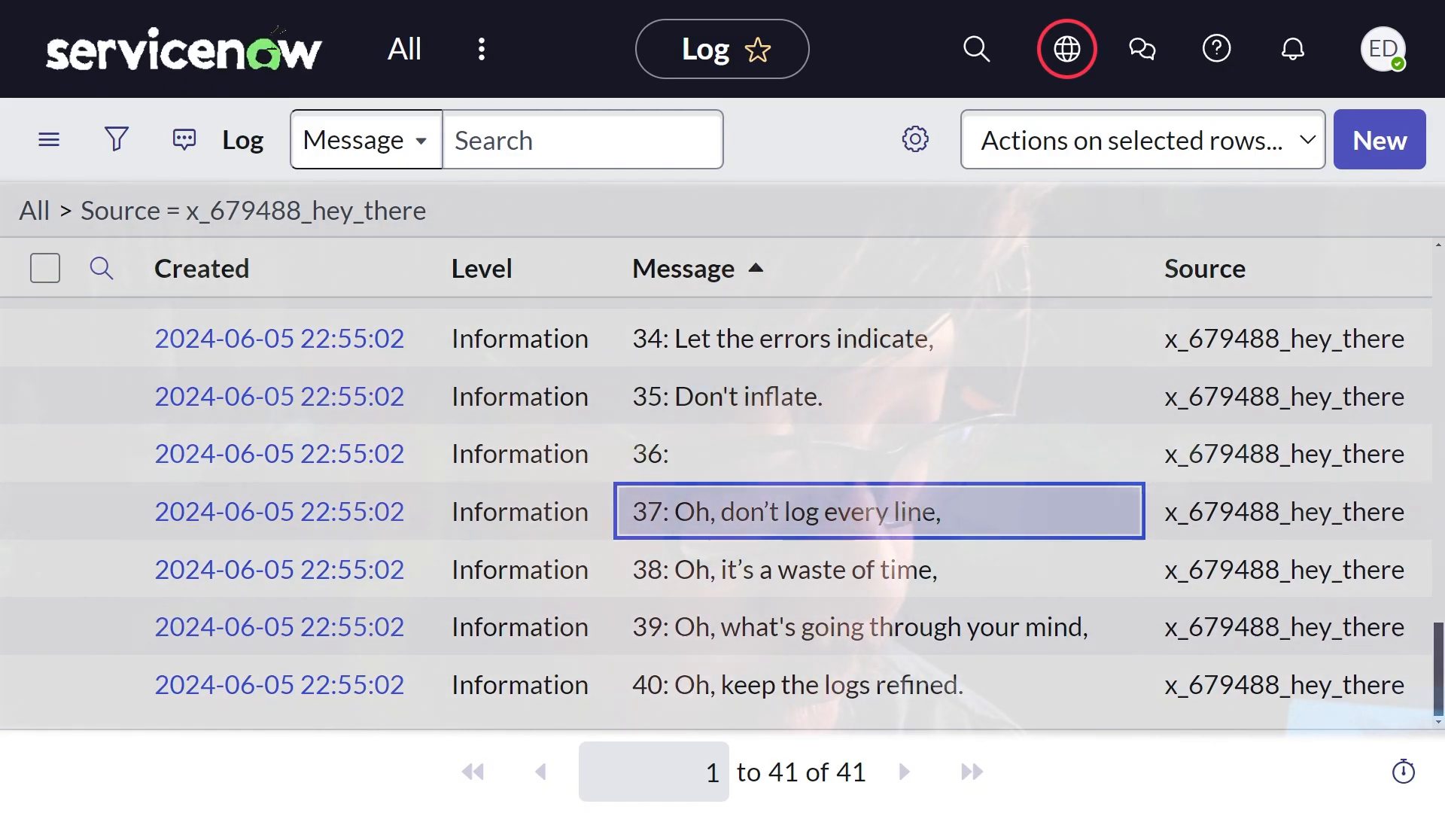